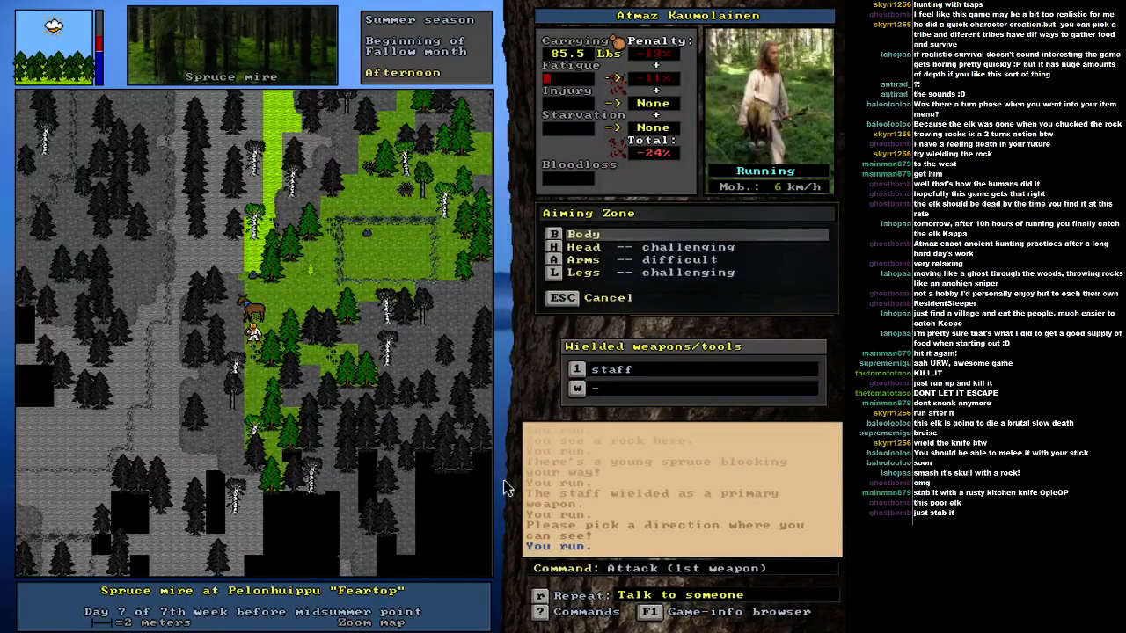
# - Strike the elk's body with the staff, knocking it unconscious with a thorax hit
pyautogui.press('b')
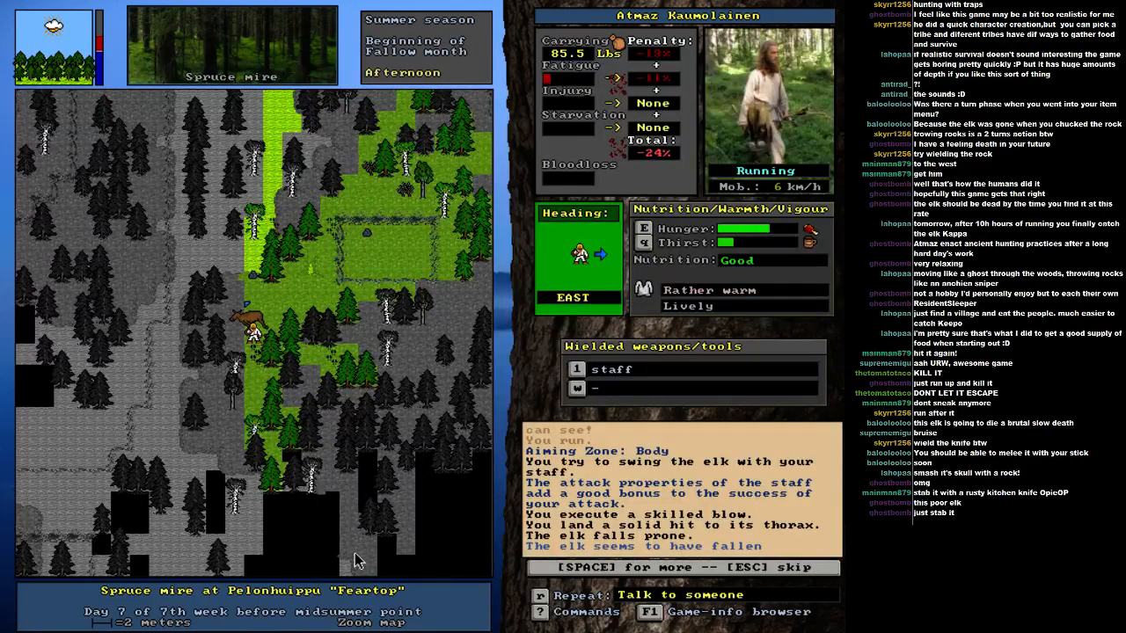
pyautogui.press('space')
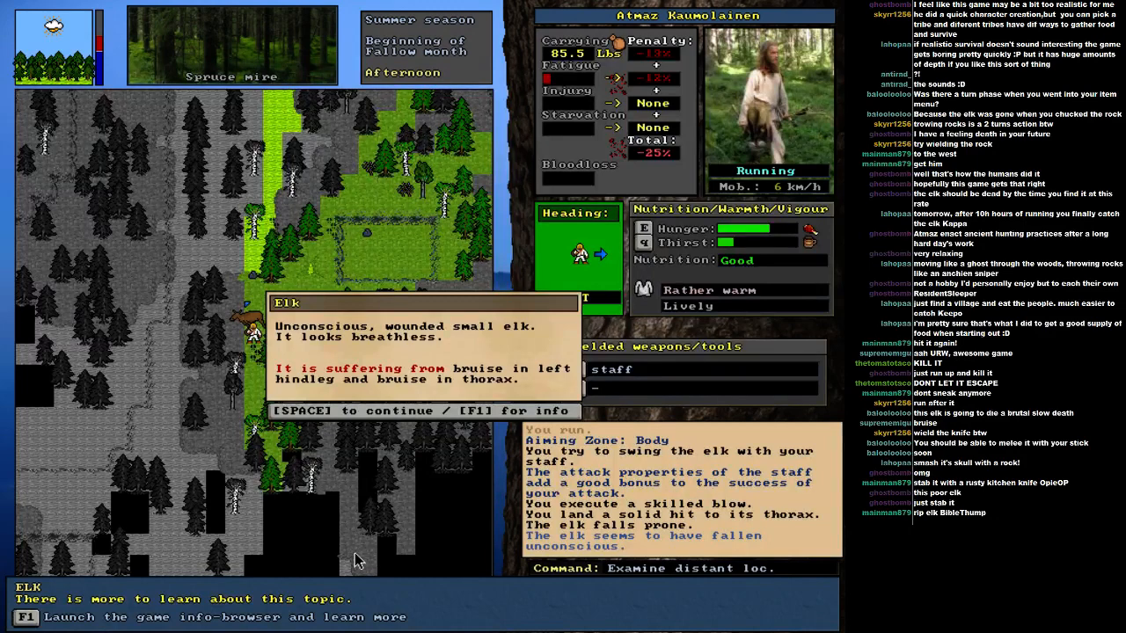
# - Aim a staff deathblow at the unconscious elk's skull, landing a perfect hit
pyautogui.press('space')
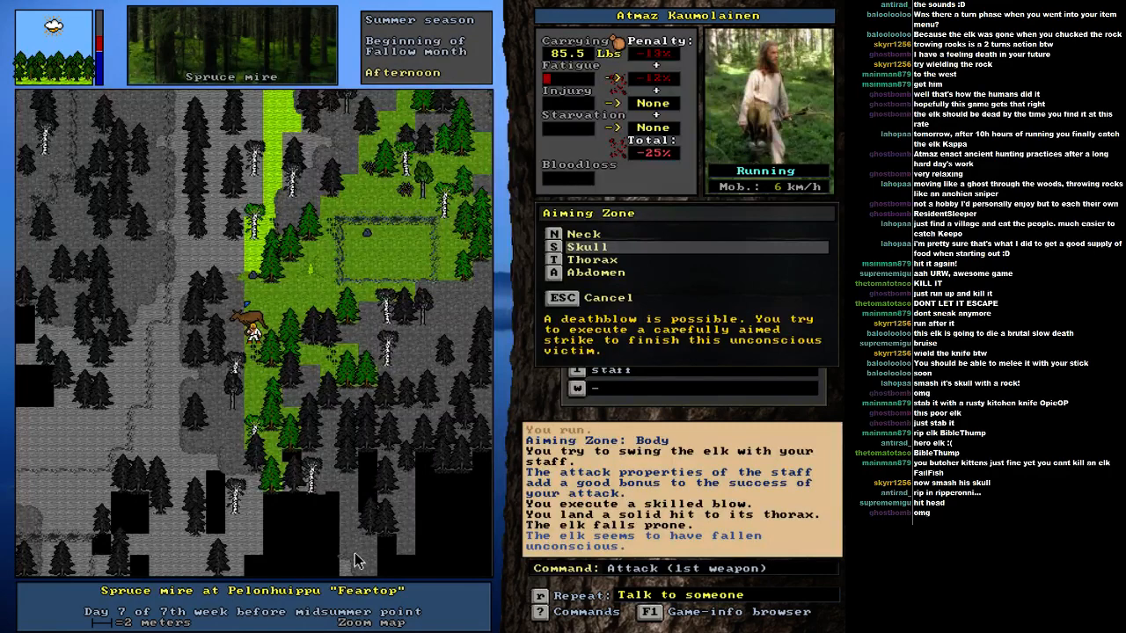
pyautogui.click(587, 246)
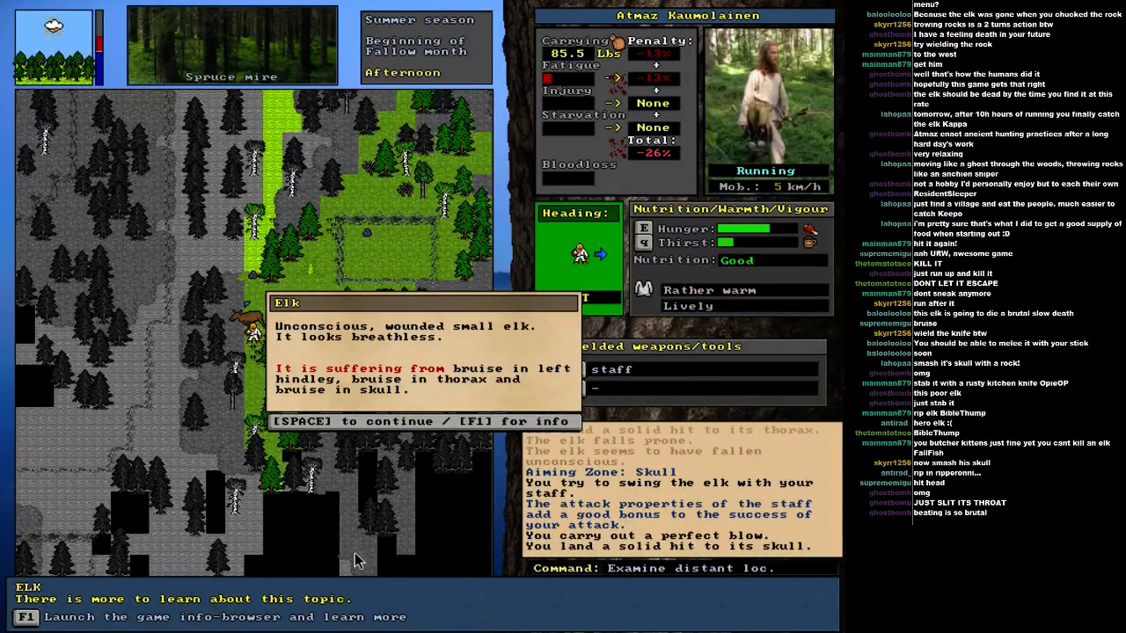
# - Land a second perfect staff blow on the elk's skull, adding another bruise
pyautogui.press('space')
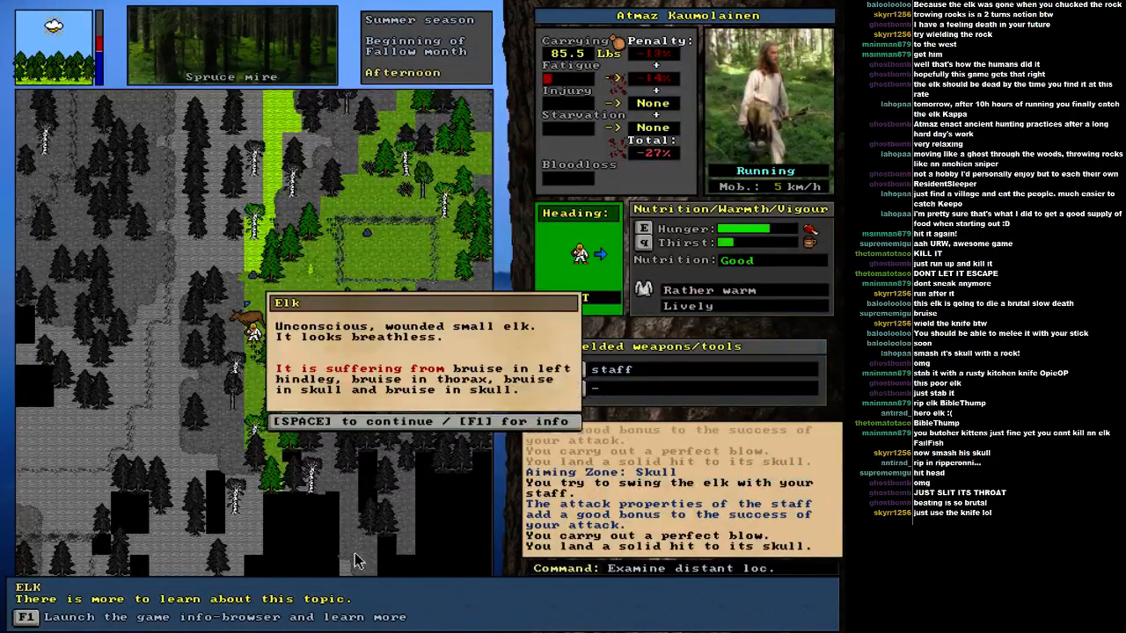
pyautogui.press('space')
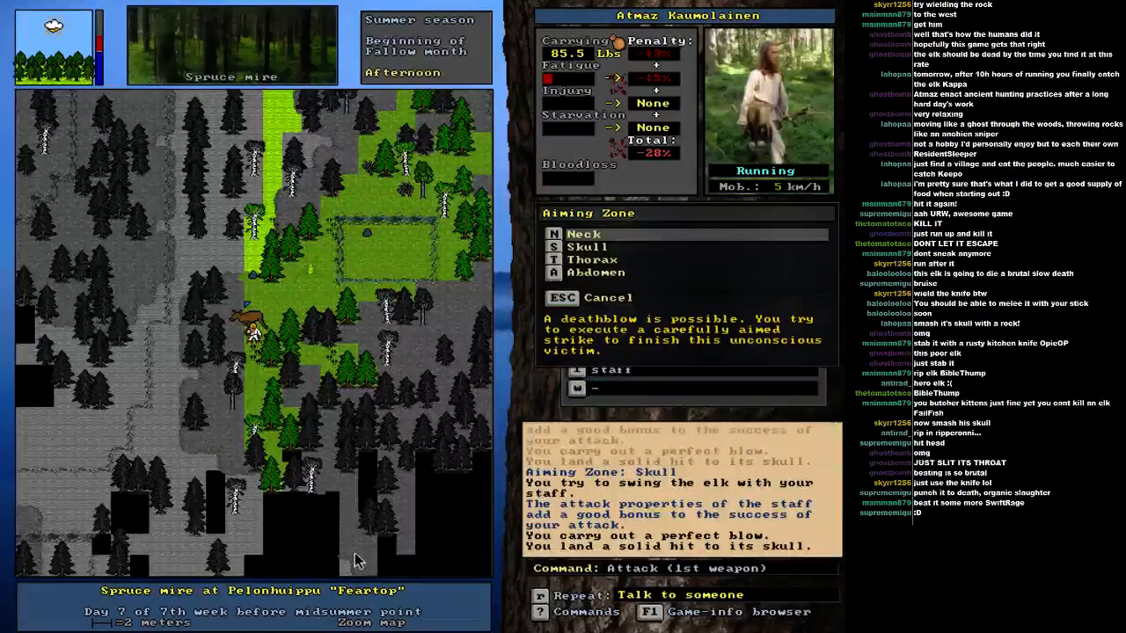
# - Keep hitting the elk's skull with the staff until it is grievously wounded
pyautogui.press('Escape')
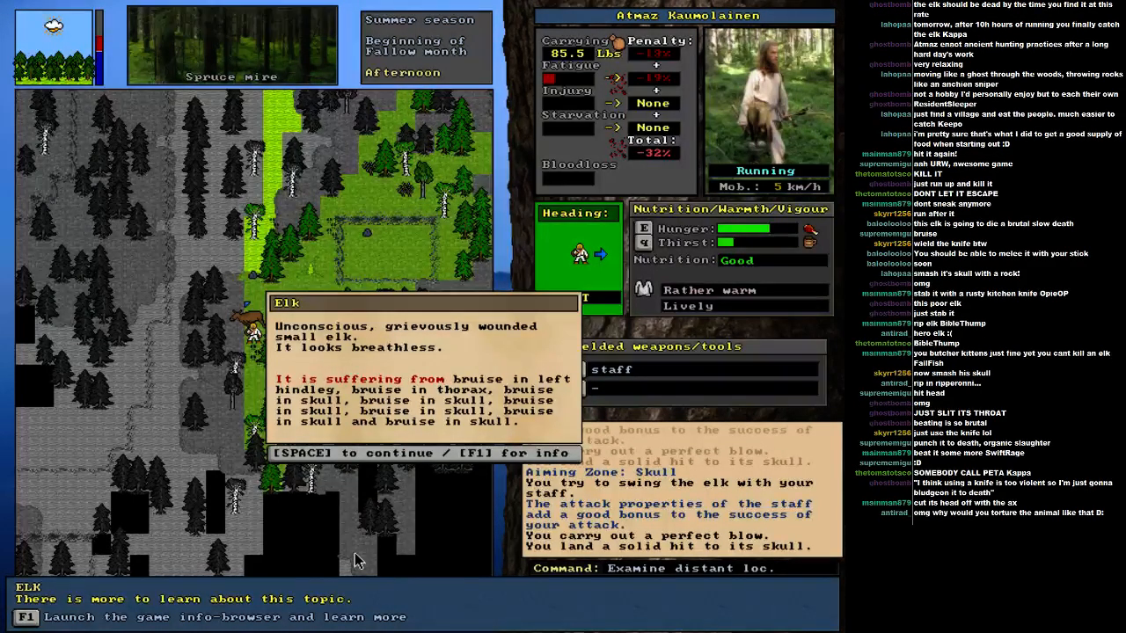
pyautogui.press('space')
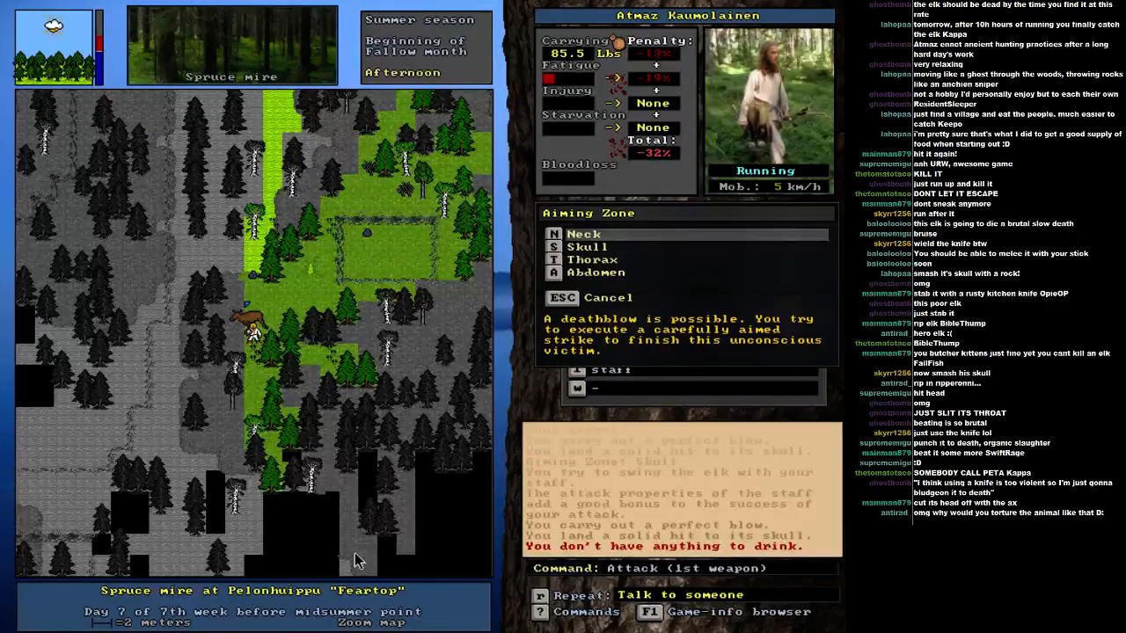
# - Strike the elk again and review its growing list of neck and skull bruises
pyautogui.click(585, 246)
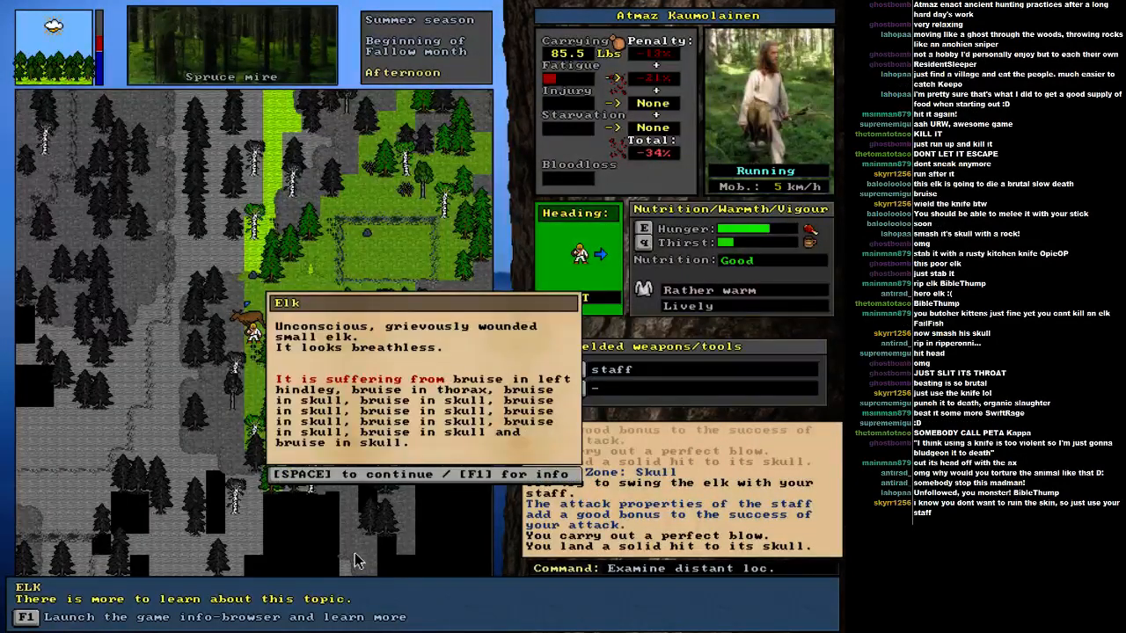
pyautogui.press('space')
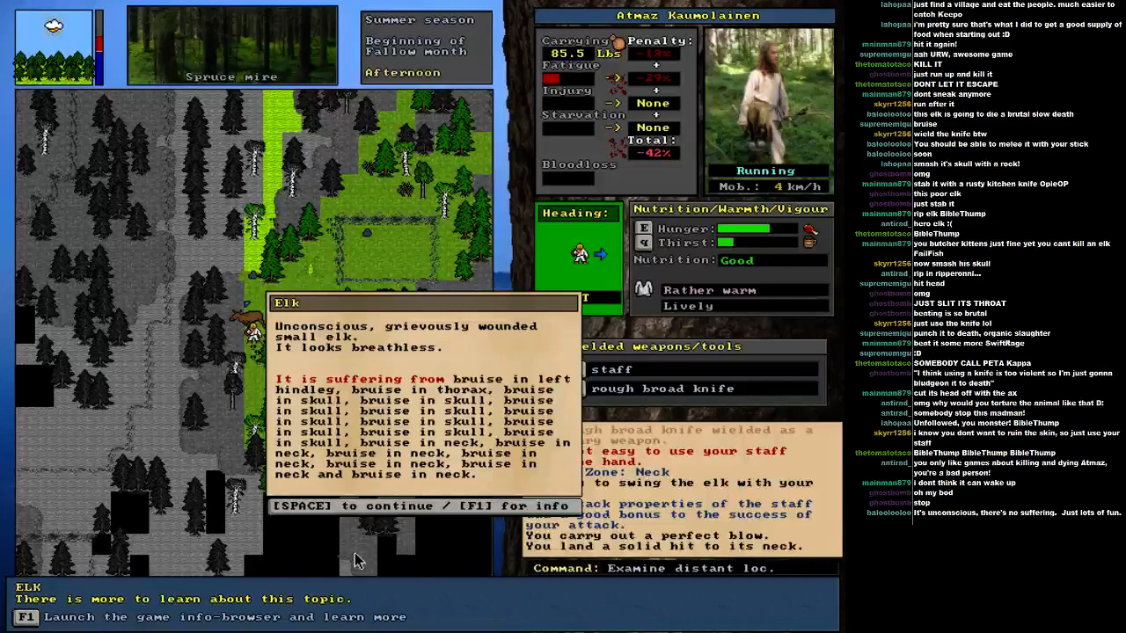
pyautogui.press('space')
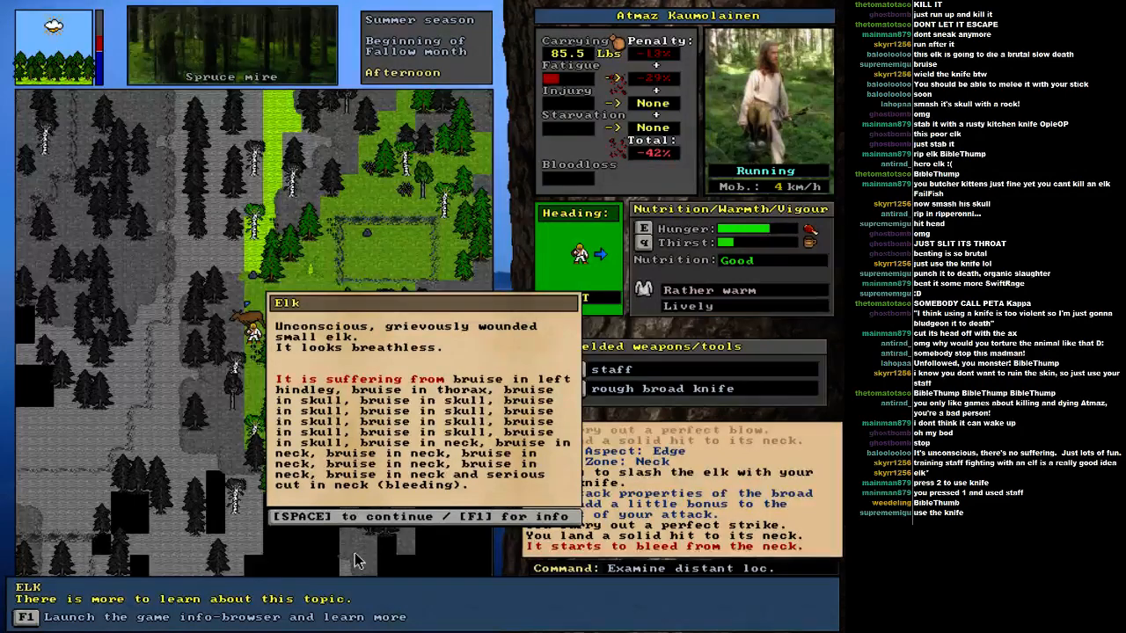
# - Slash the elk's neck with the rough broad knife so it bleeds, then strike its skull
pyautogui.press('space')
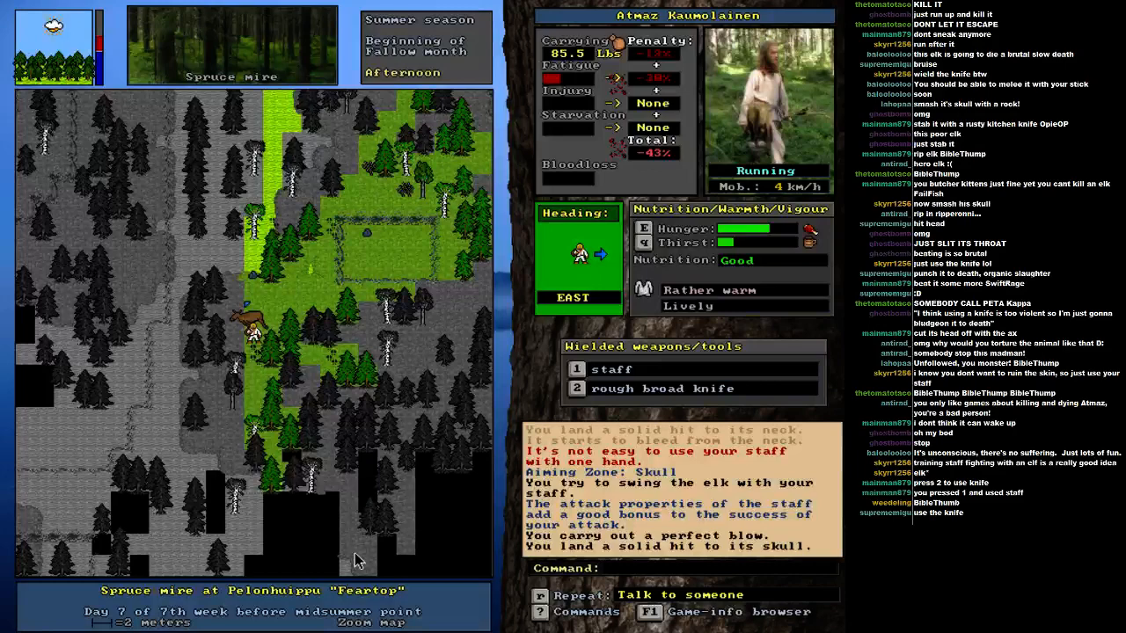
pyautogui.press('1')
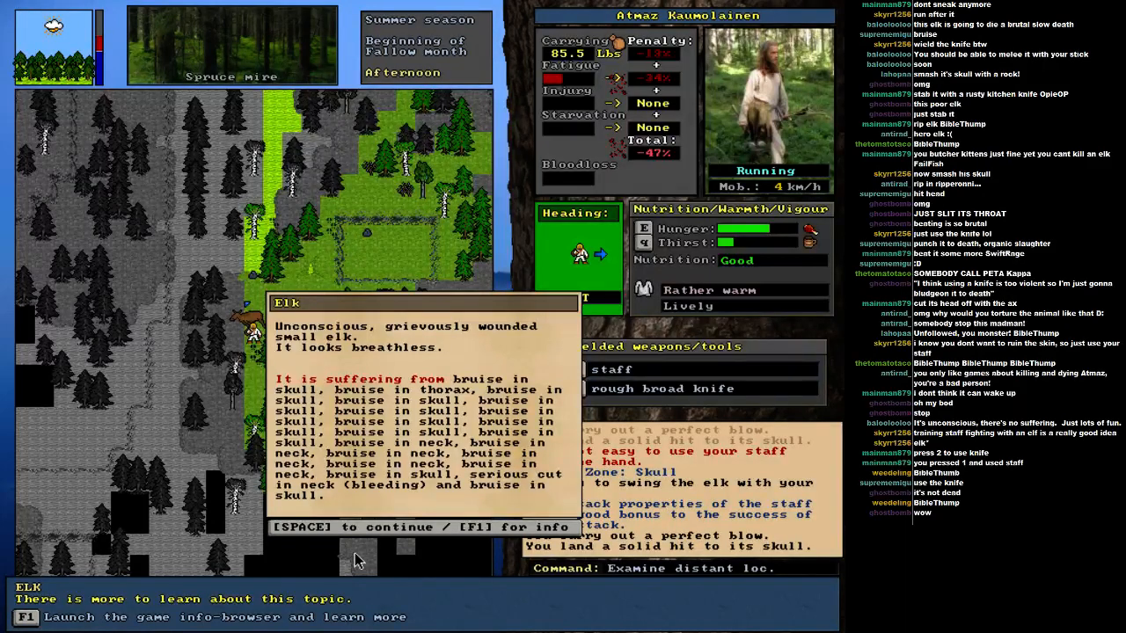
pyautogui.press('space')
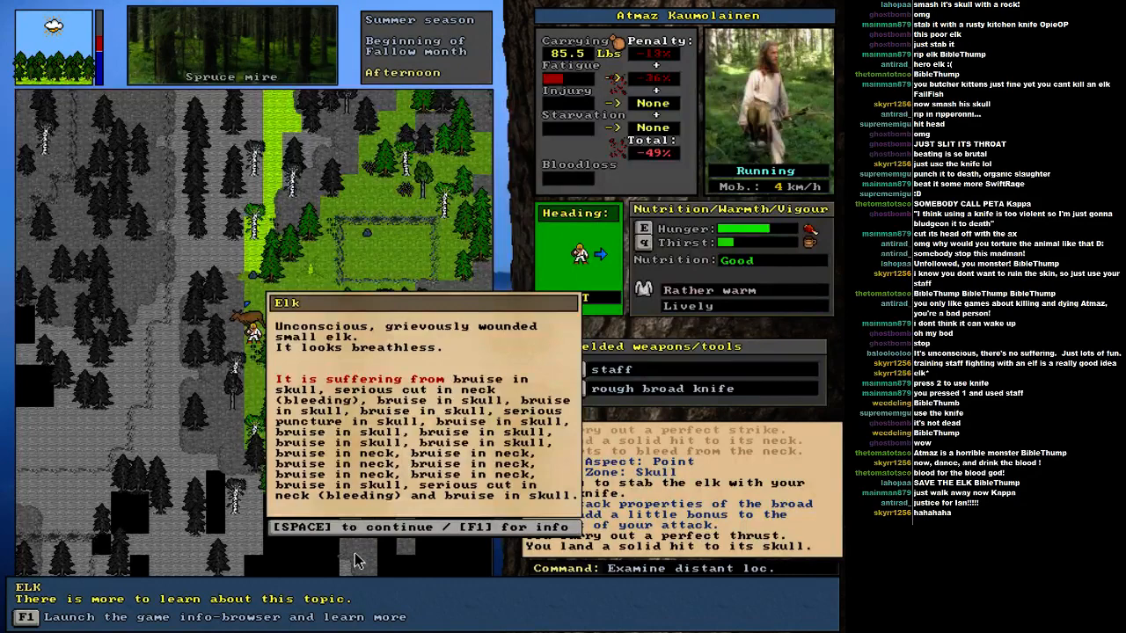
# - Stab the elk's skull with the broad knife, leaving a serious puncture wound
pyautogui.press('space')
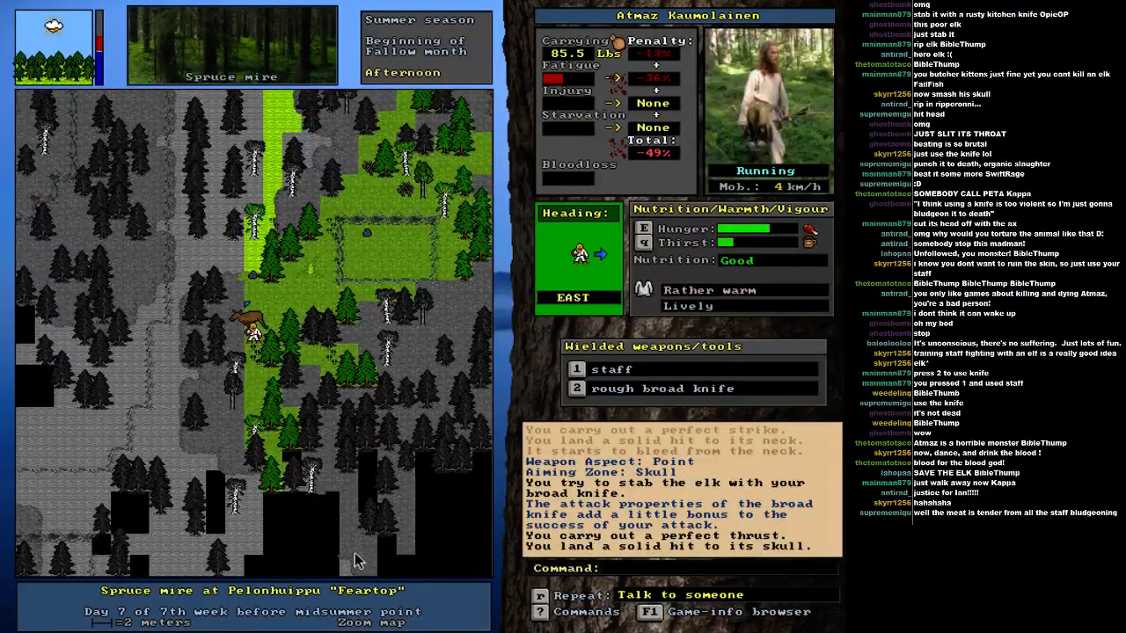
# - Land a solid staff blow on the elk's neck, adding another neck bruise
pyautogui.press('2')
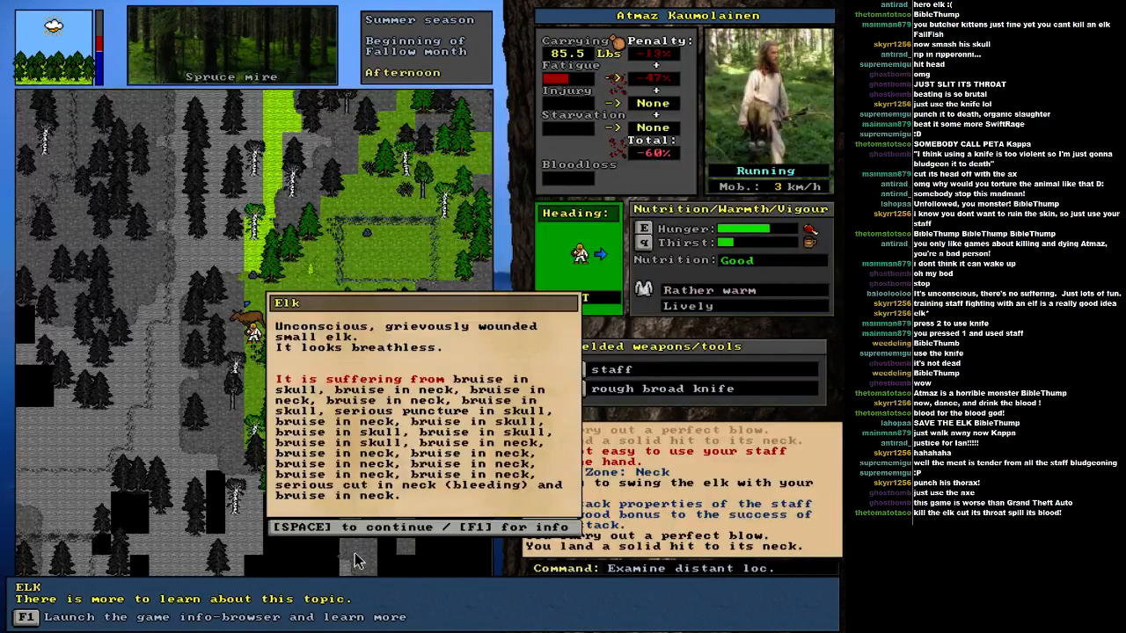
# - Wield the fine woodsman's axe and slash the elk's neck until it lies dead
pyautogui.press('space')
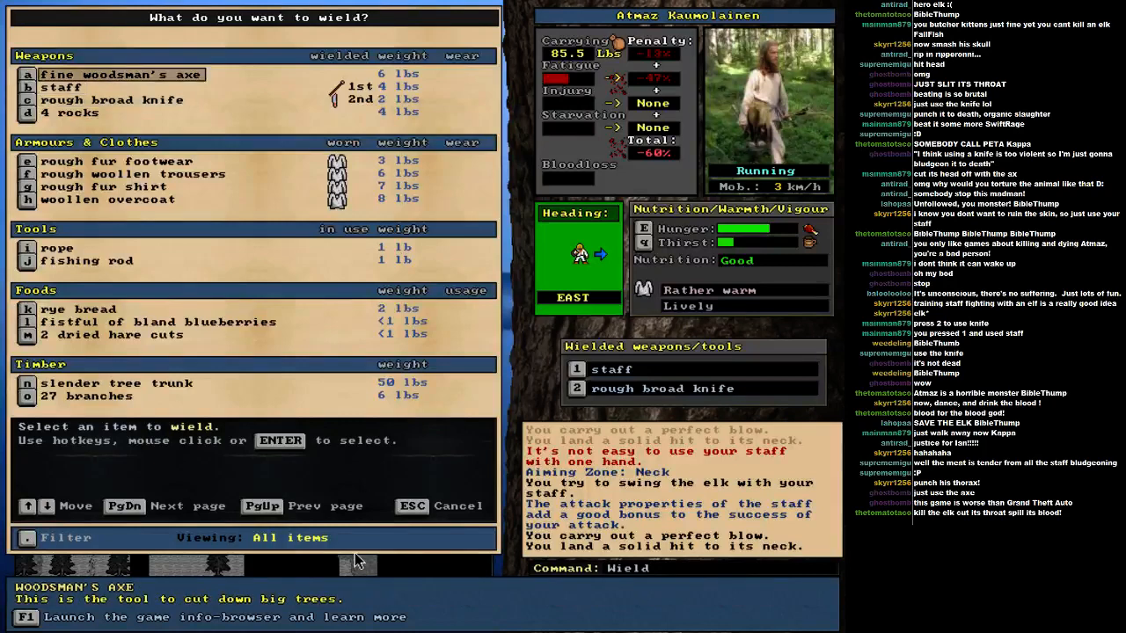
pyautogui.click(121, 74)
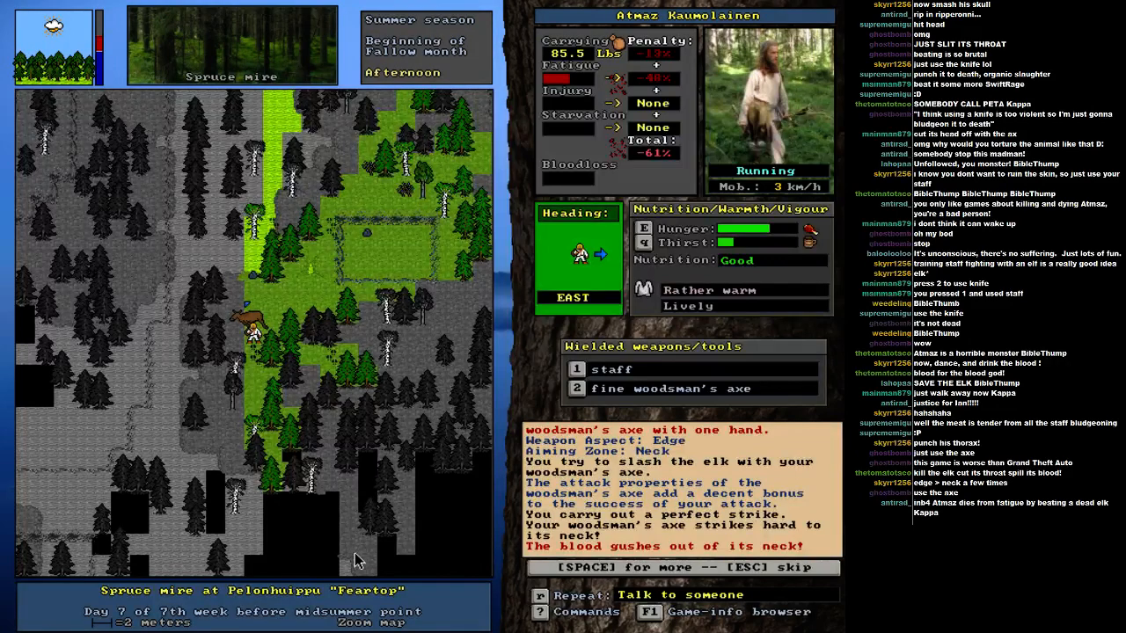
pyautogui.press('space')
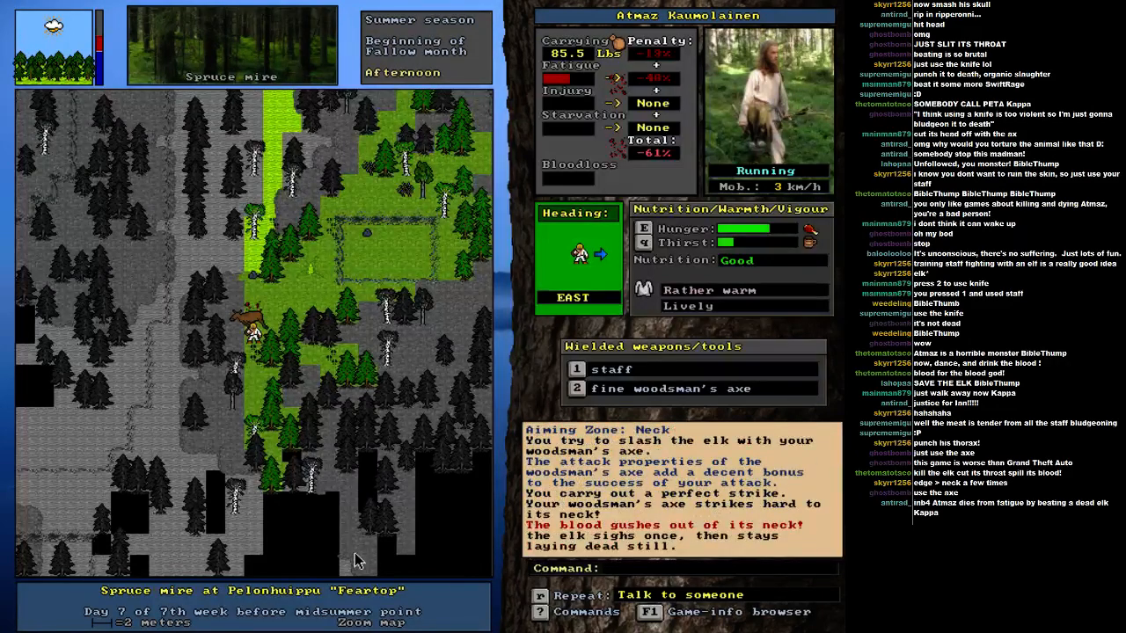